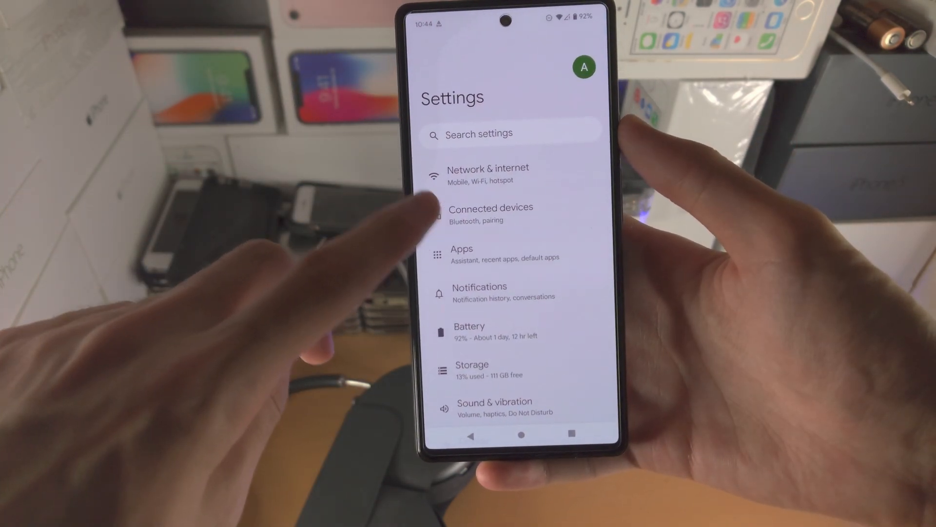
- Go to Connected devices and start scanning for a new Bluetooth device
{"action": "left_click", "coordinate": [490, 214]}
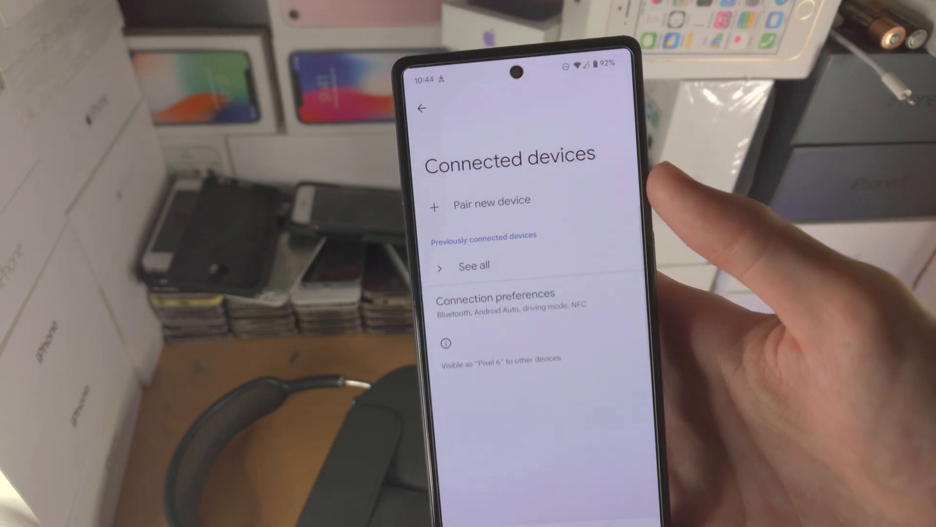
{"action": "left_click", "coordinate": [481, 200]}
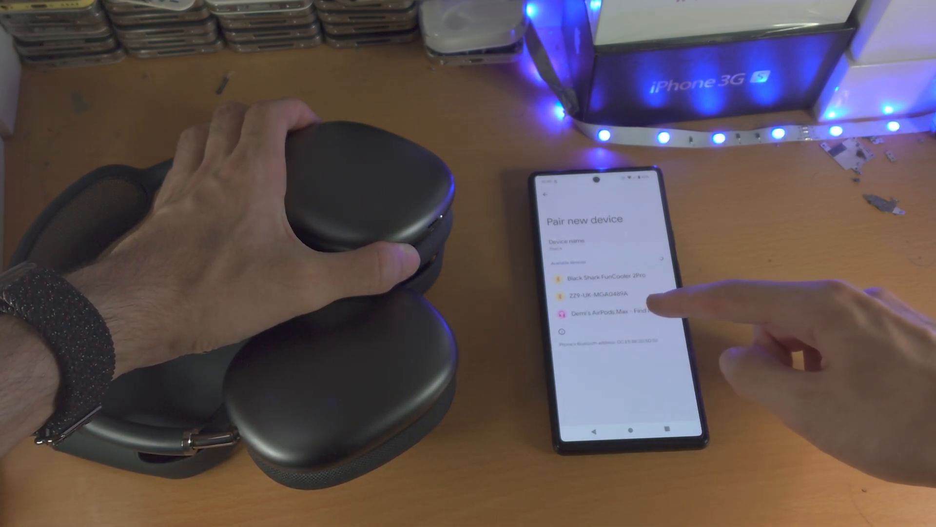
- Pair the phone with the AirPods Max from Available devices
{"action": "left_click", "coordinate": [615, 313]}
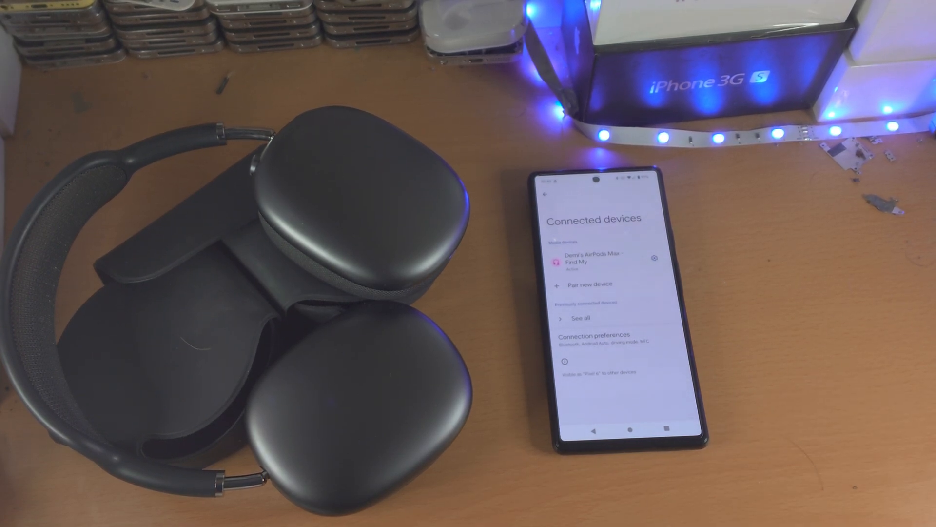